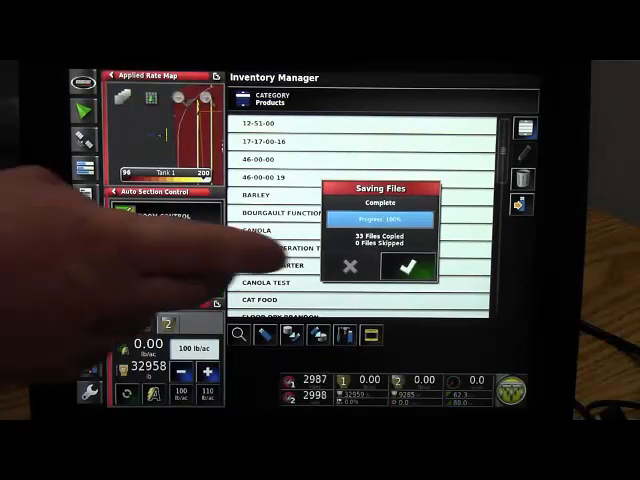
Dismiss the products Saving Files Complete confirmation.
{"action": "left_click", "coordinate": [406, 270]}
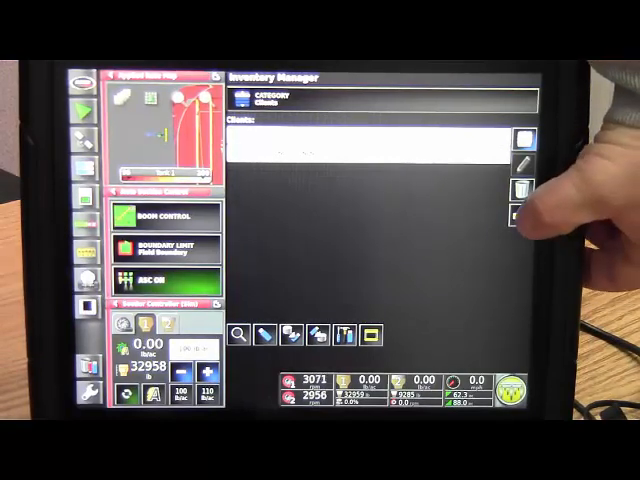
Export the Clients list to the USB drive and dismiss its copy-complete confirmation.
{"action": "left_click", "coordinate": [516, 212]}
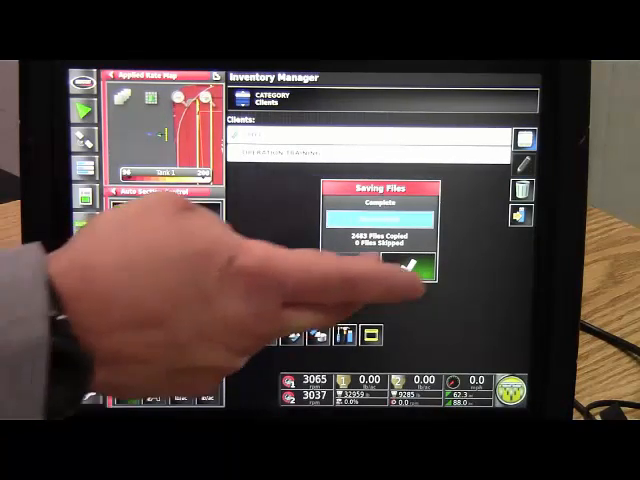
{"action": "left_click", "coordinate": [404, 270]}
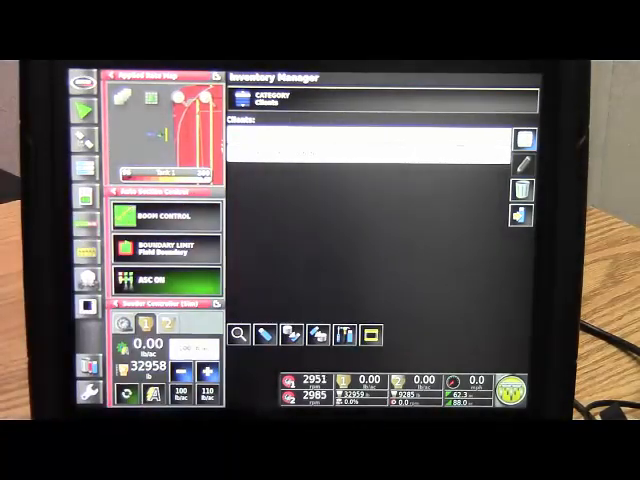